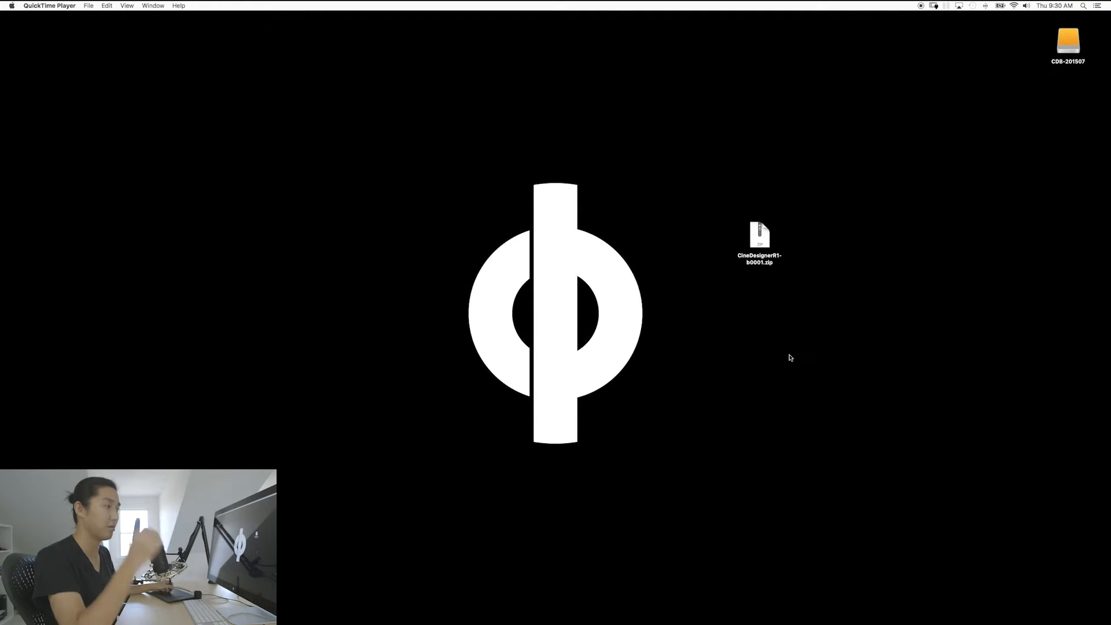
{"action": "mouse_move", "coordinate": [722, 207]}
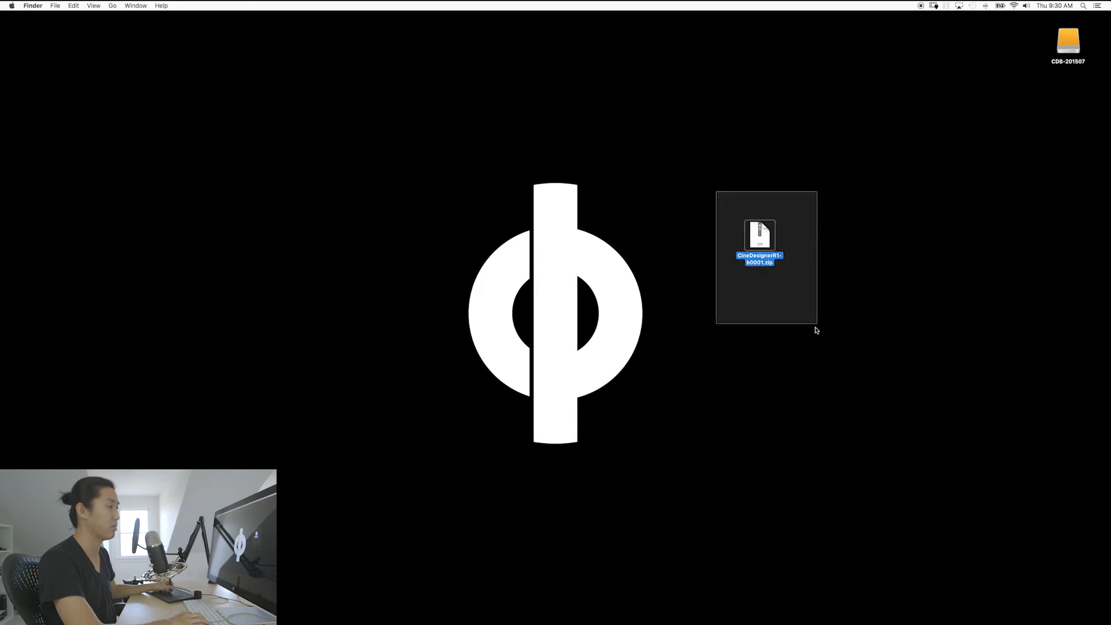
- Select CineDesignerR1-b0001.zip on the desktop and extract it with Archive Utility
{"action": "left_click", "coordinate": [783, 344]}
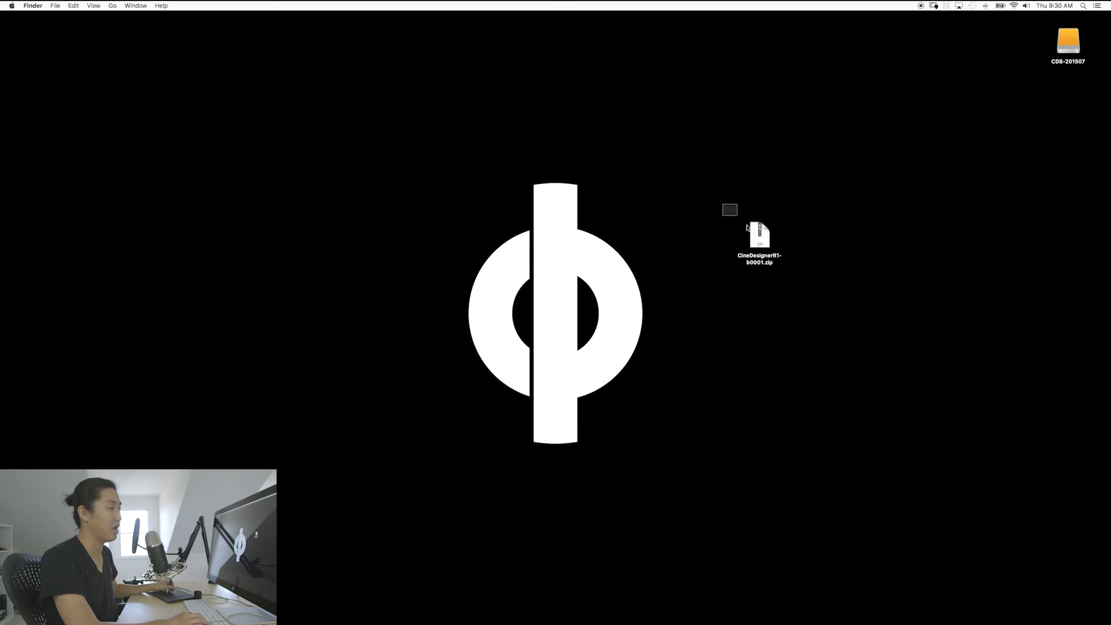
{"action": "left_click_drag", "start_coordinate": [730, 210], "coordinate": [830, 315]}
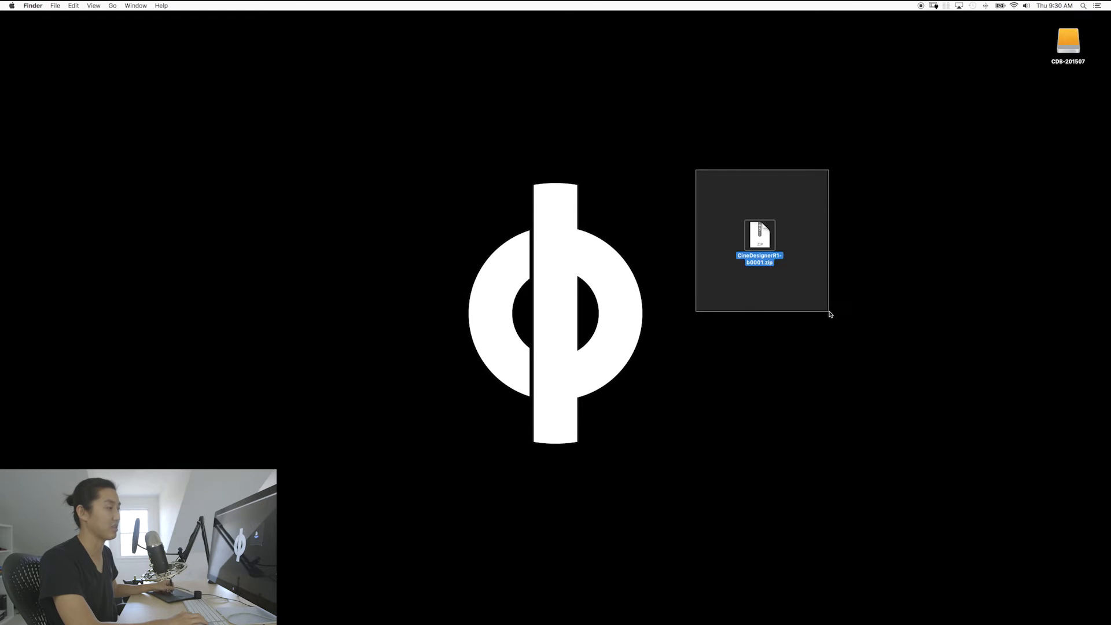
{"action": "left_click", "coordinate": [782, 350]}
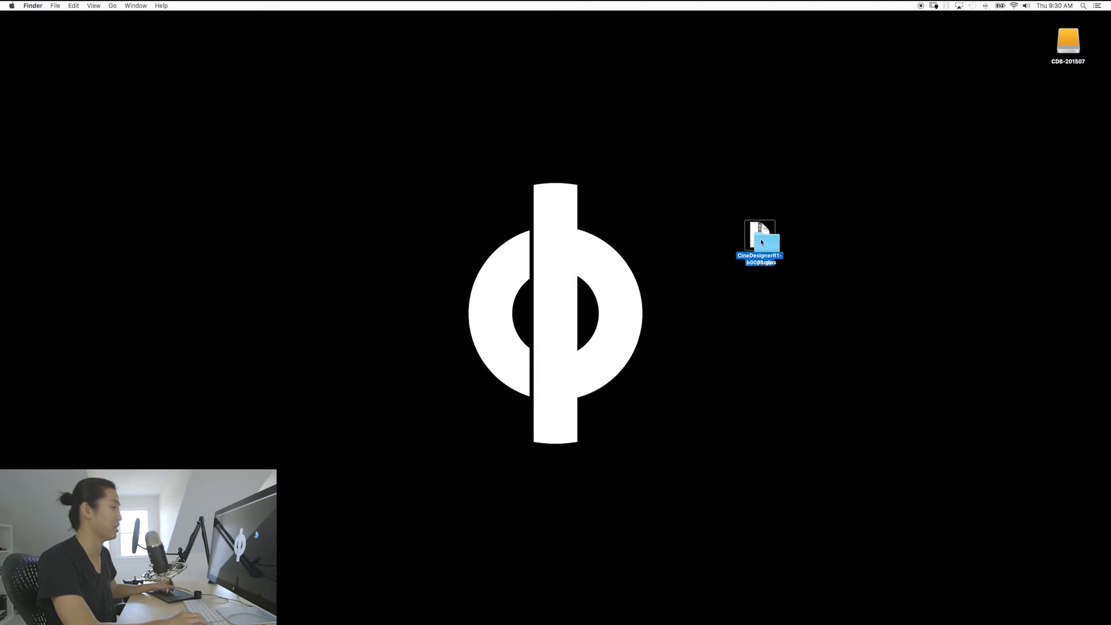
- Open the extracted plugins folder and arrange it beside a second Finder window
{"action": "double_click", "coordinate": [759, 237]}
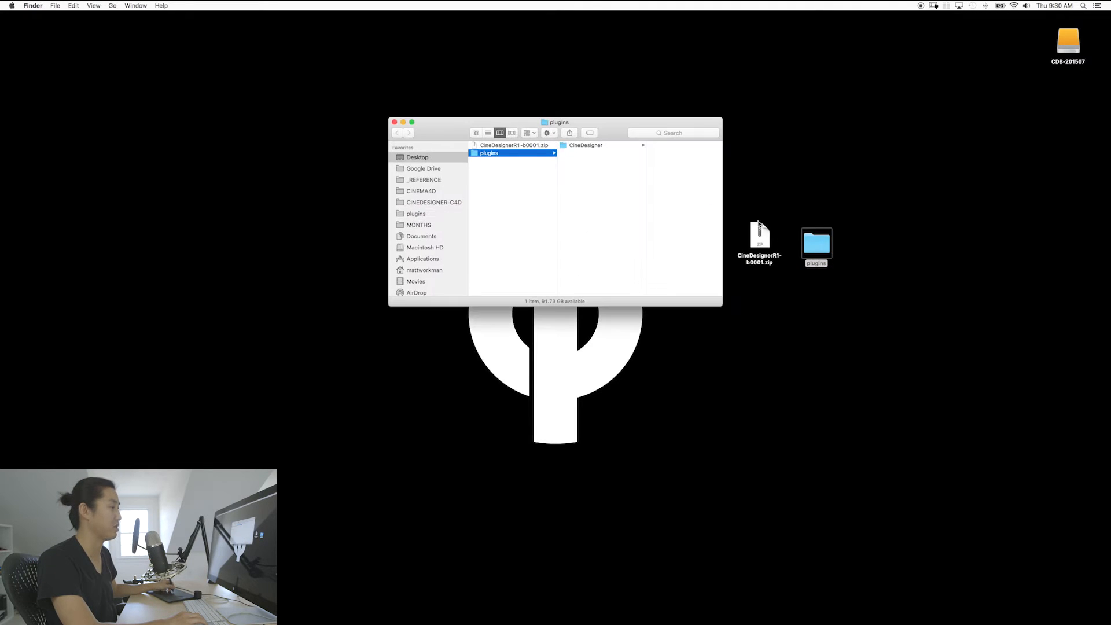
{"action": "left_click_drag", "start_coordinate": [556, 121], "coordinate": [853, 297]}
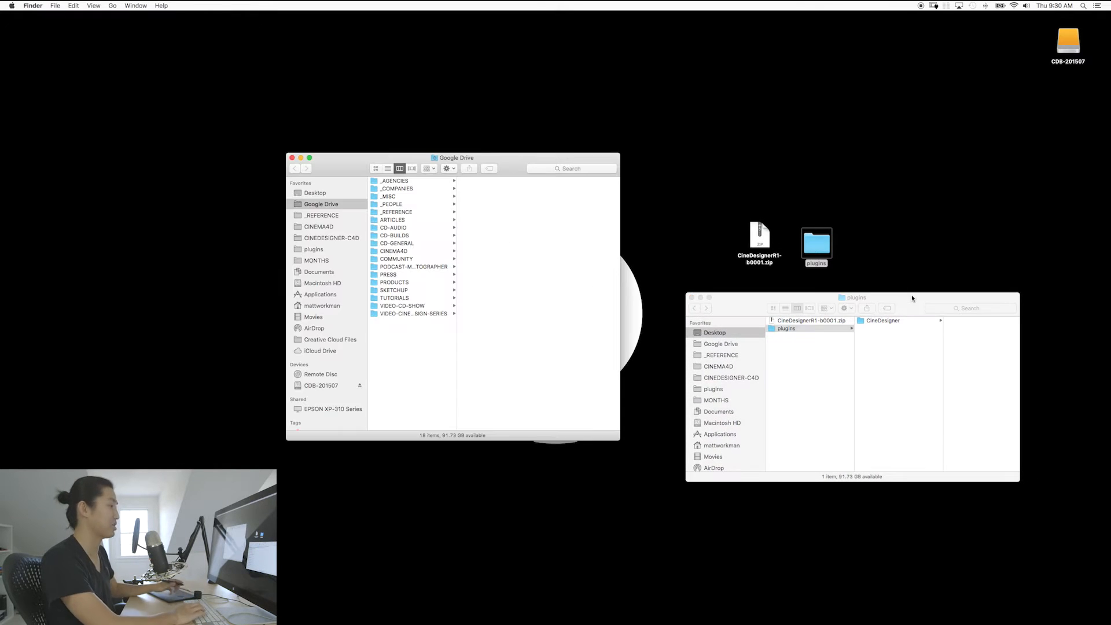
{"action": "left_click_drag", "start_coordinate": [456, 157], "coordinate": [512, 186]}
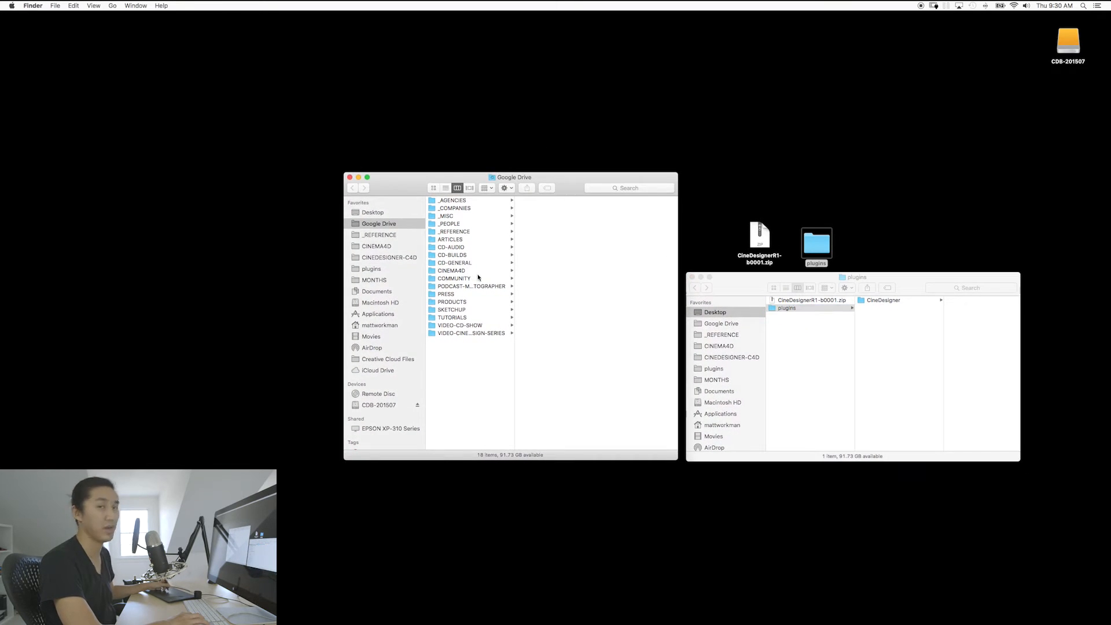
- Browse the second window to Applications > MAXON > CINEMA 4D R17 > plugins
{"action": "left_click", "coordinate": [377, 314]}
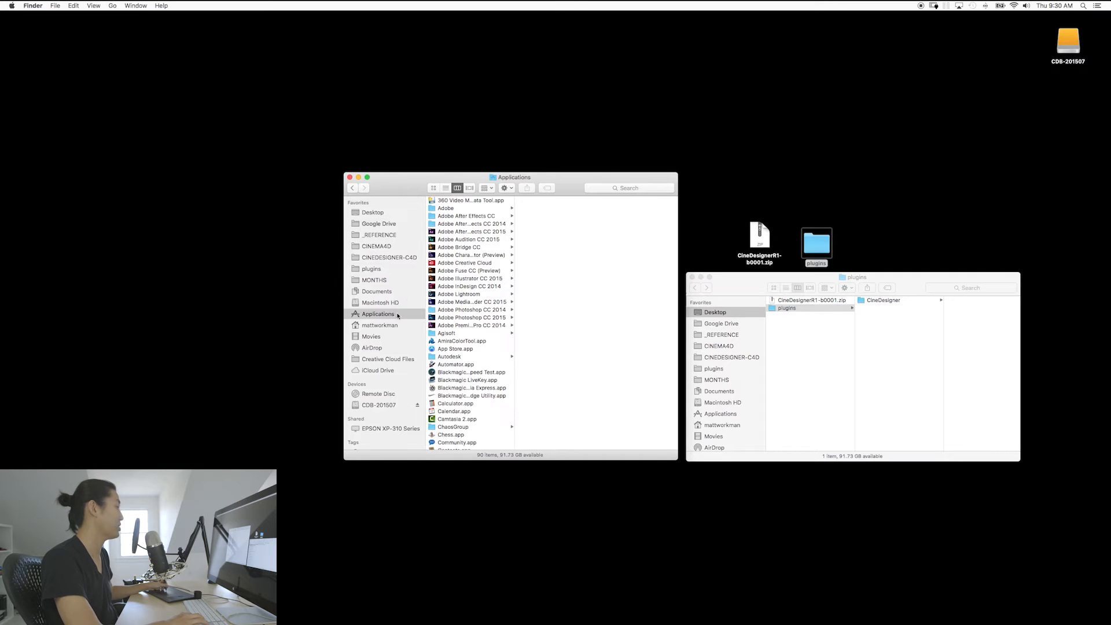
{"action": "scroll", "scroll_direction": "down", "scroll_amount": 3}
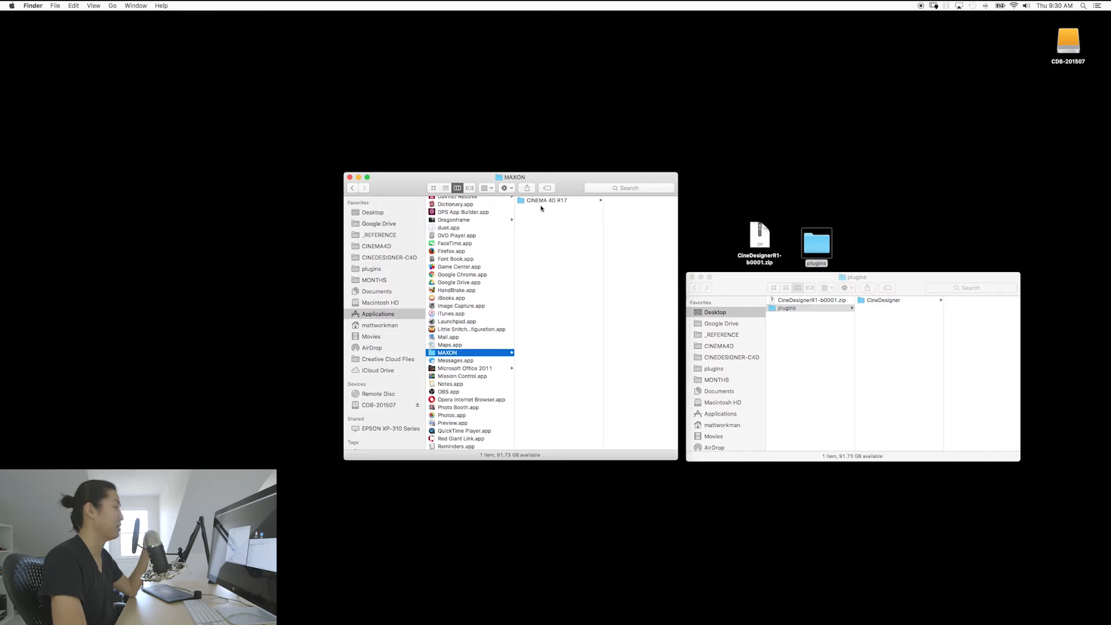
{"action": "left_click", "coordinate": [545, 200]}
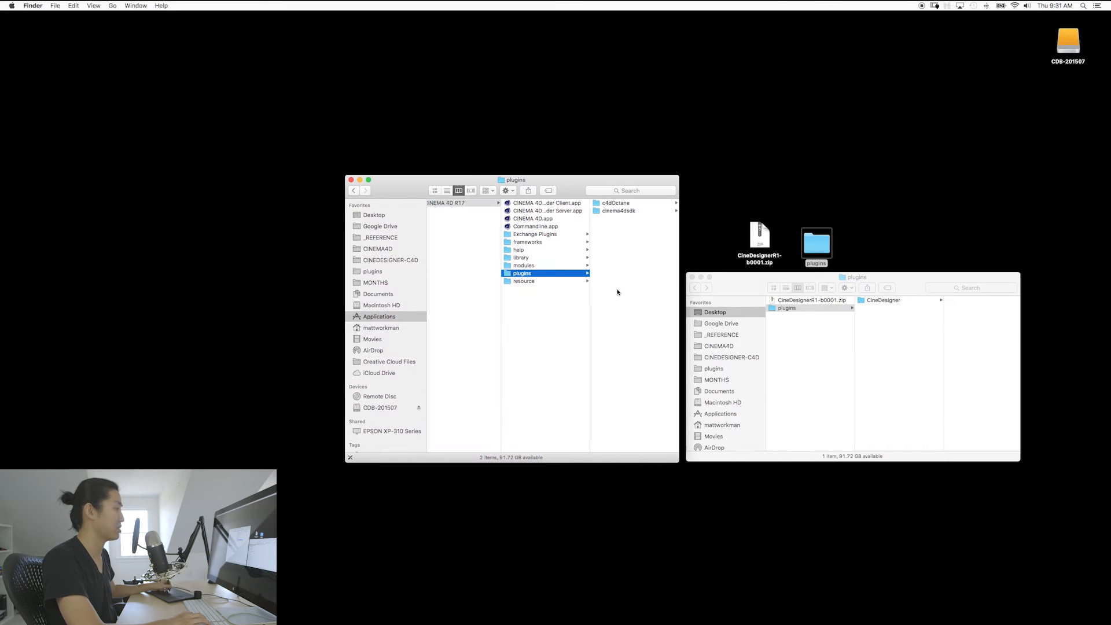
{"action": "mouse_move", "coordinate": [847, 268]}
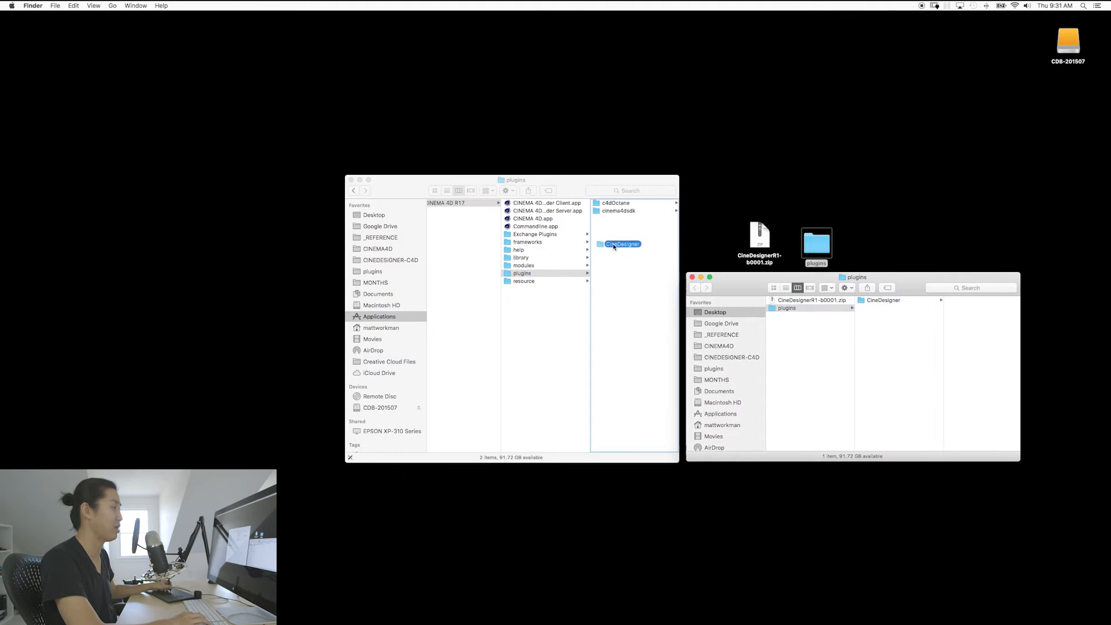
- Copy the CineDesigner folder into CINEMA 4D R17's plugins folder and close Finder
{"action": "left_click_drag", "start_coordinate": [621, 244], "coordinate": [899, 334]}
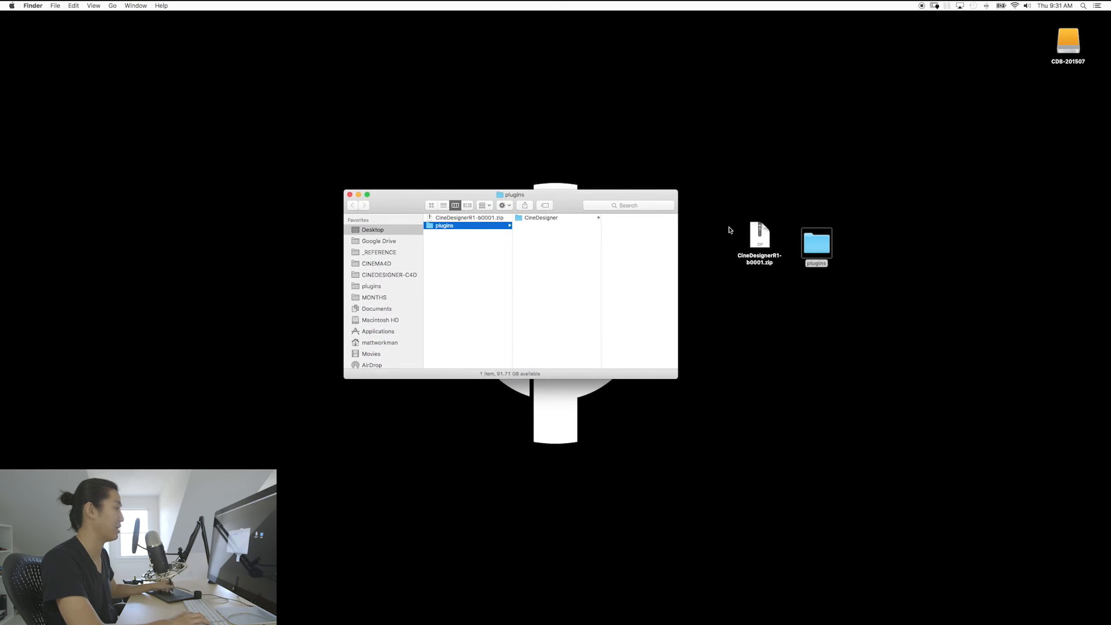
{"action": "left_click", "coordinate": [349, 195]}
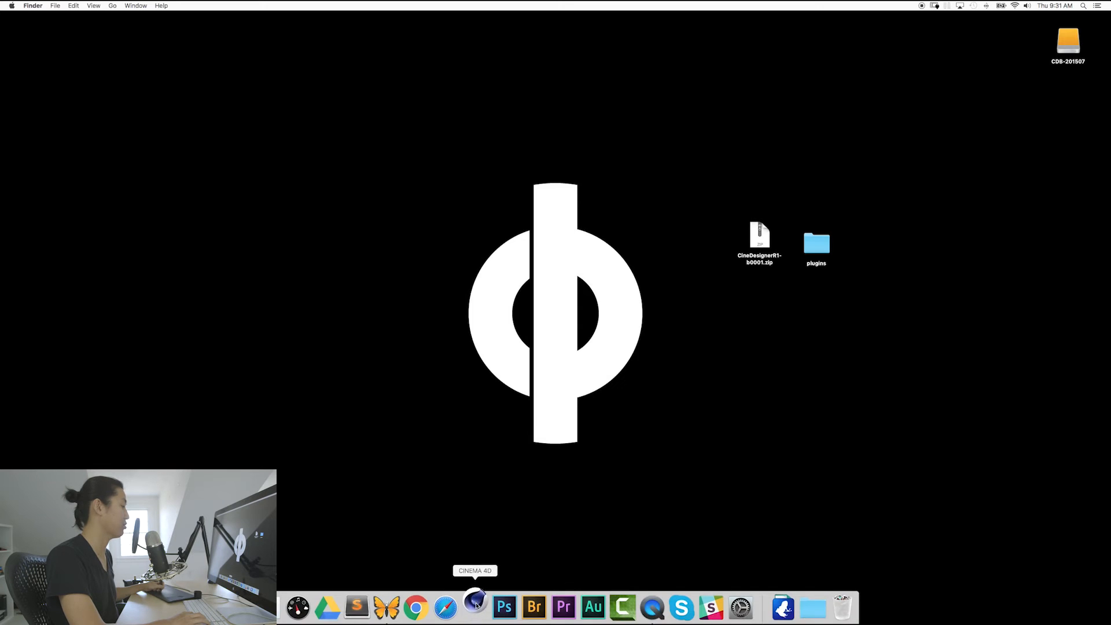
- Launch CINEMA 4D from the Dock
{"action": "left_click", "coordinate": [475, 607]}
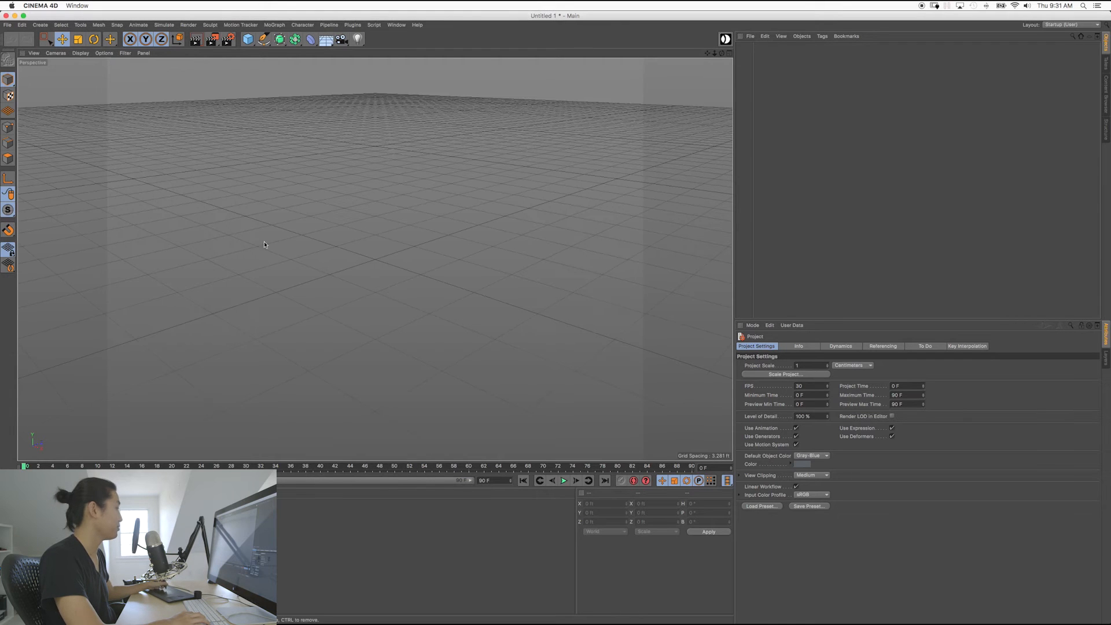
{"action": "mouse_move", "coordinate": [476, 366]}
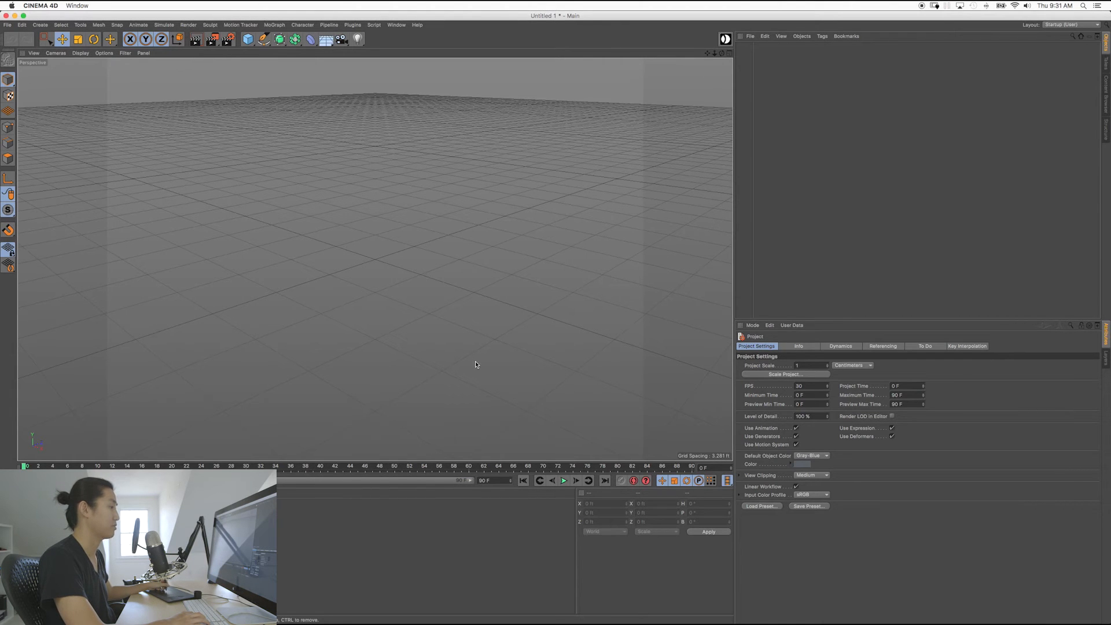
{"action": "mouse_move", "coordinate": [475, 338]}
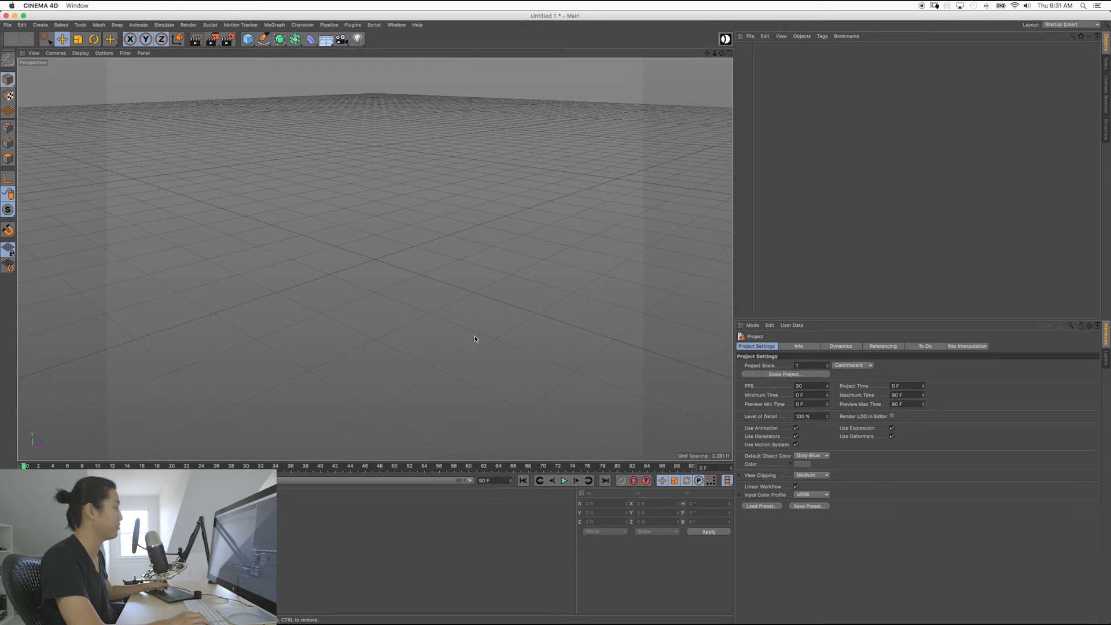
{"action": "mouse_move", "coordinate": [524, 350]}
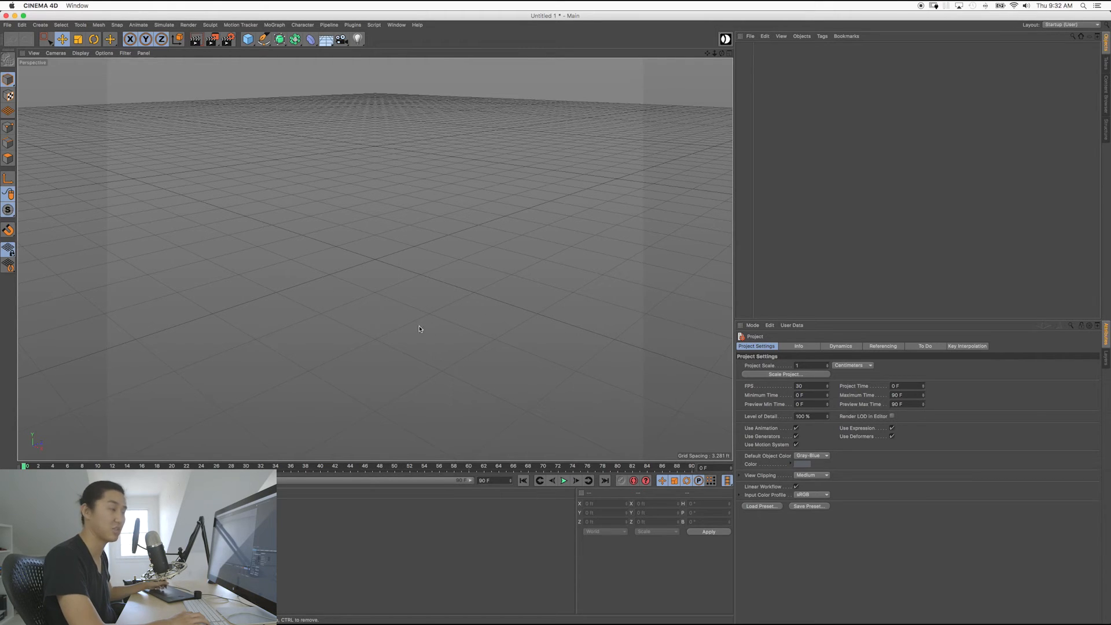
{"action": "mouse_move", "coordinate": [439, 303]}
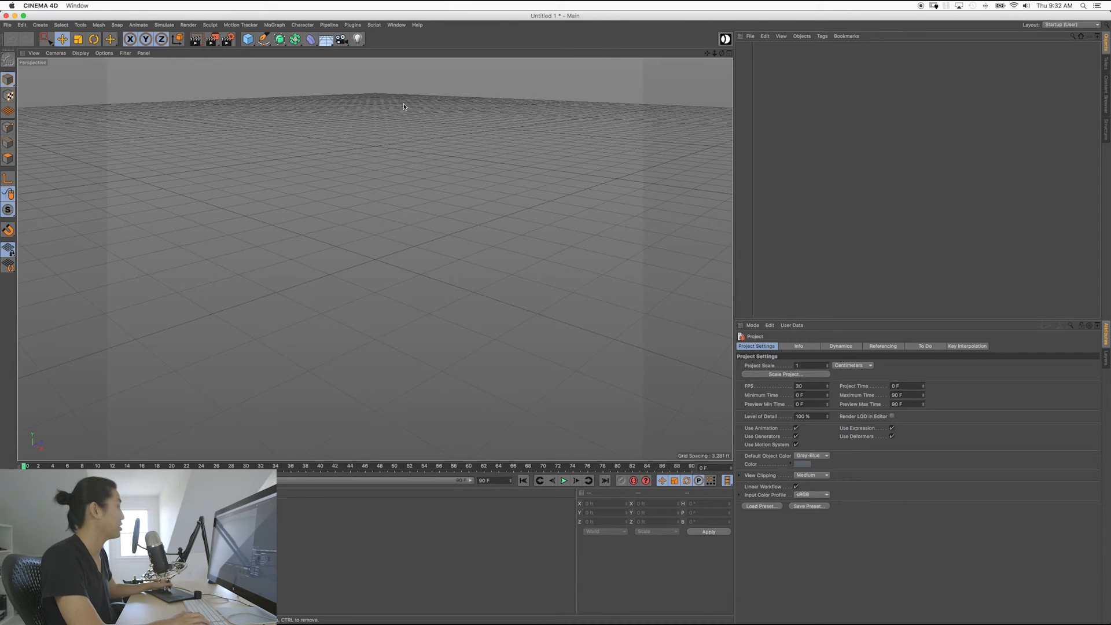
- Open CineDesigner from the plugins list and move its window to the viewport's right side
{"action": "left_click", "coordinate": [350, 25]}
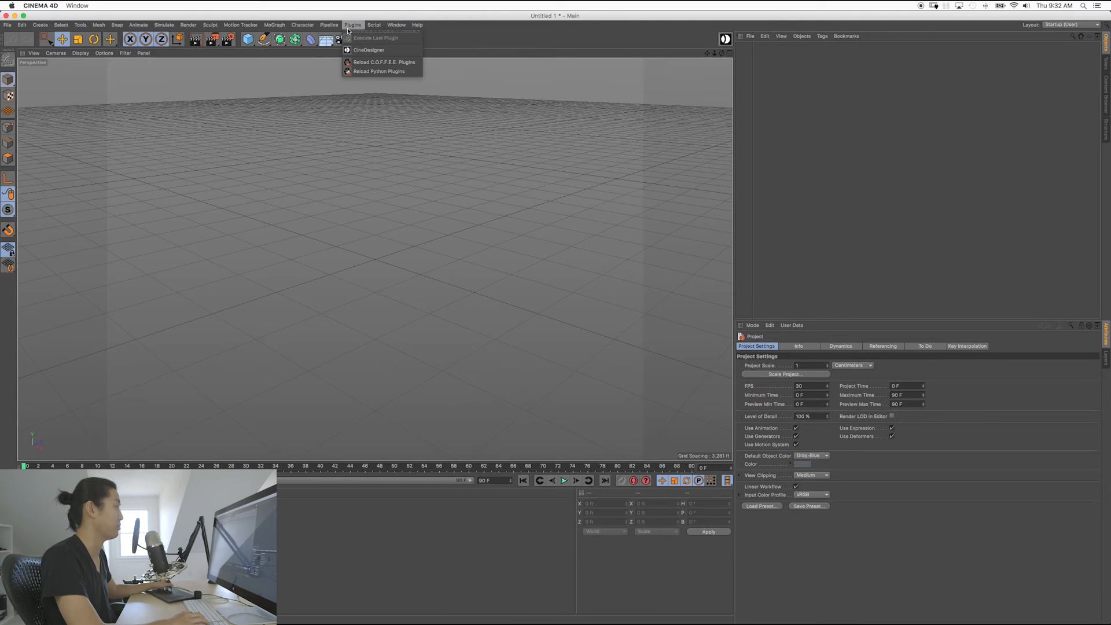
{"action": "left_click", "coordinate": [368, 50]}
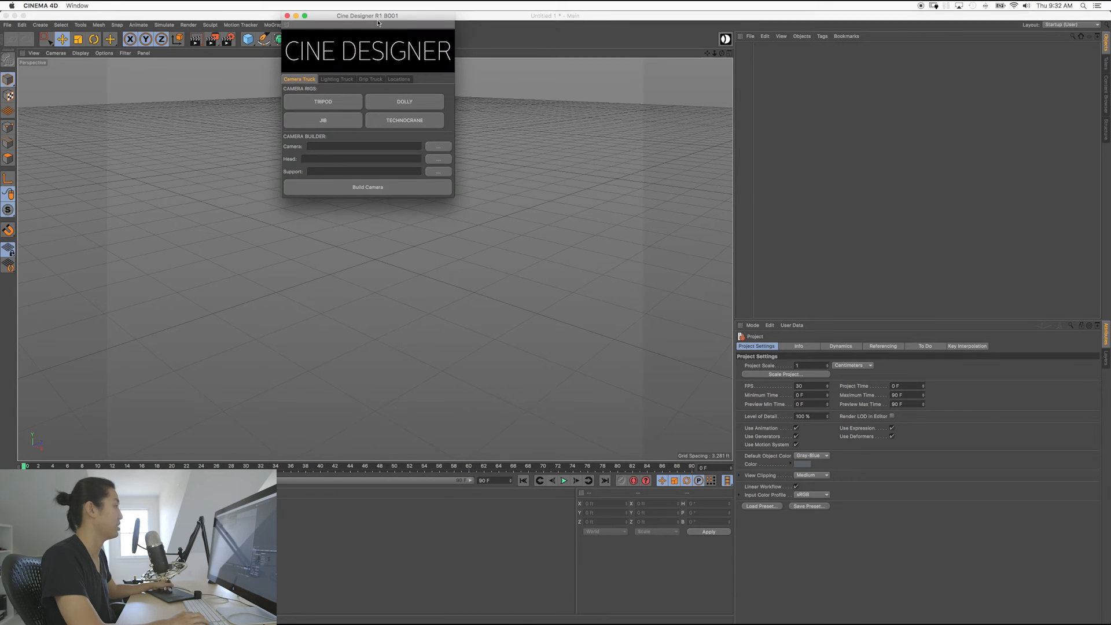
{"action": "left_click_drag", "start_coordinate": [367, 15], "coordinate": [638, 72]}
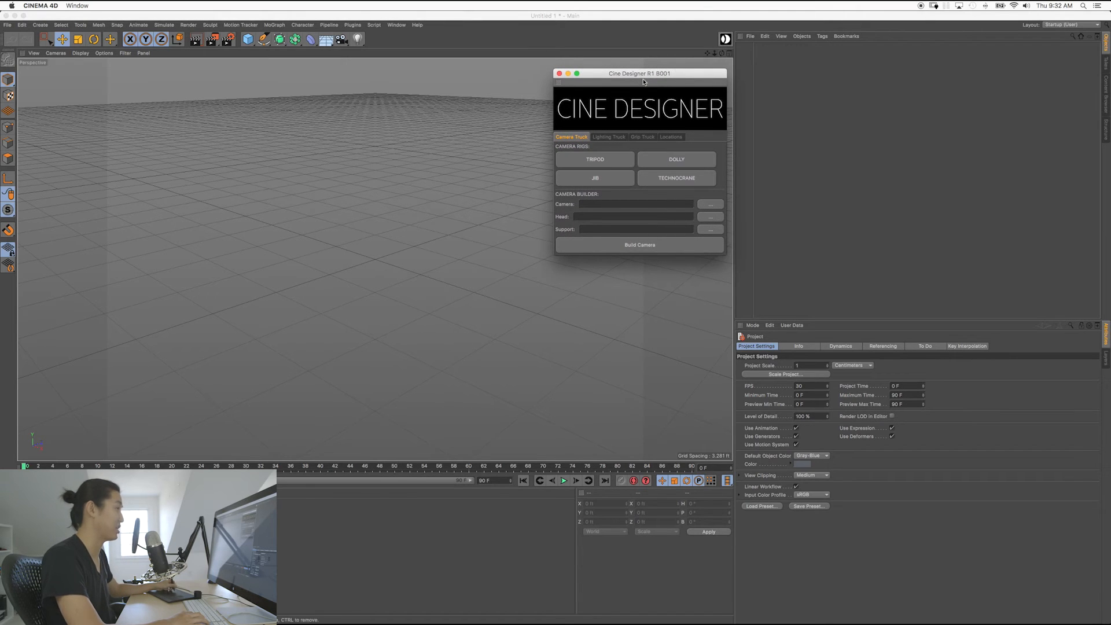
{"action": "left_click_drag", "start_coordinate": [643, 73], "coordinate": [639, 72]}
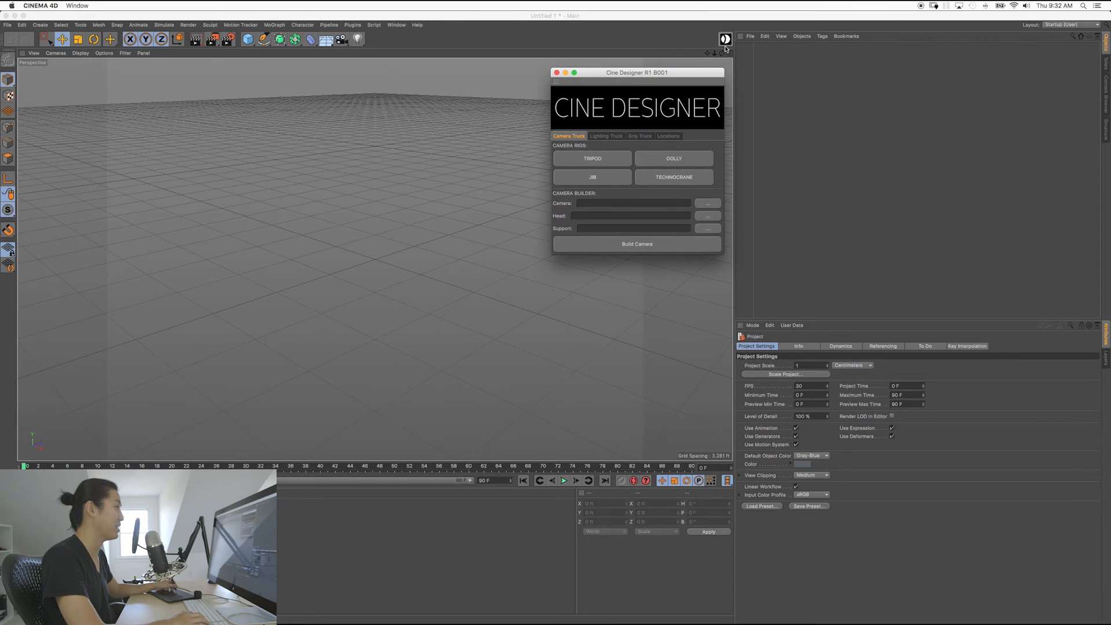
{"action": "left_click", "coordinate": [395, 25]}
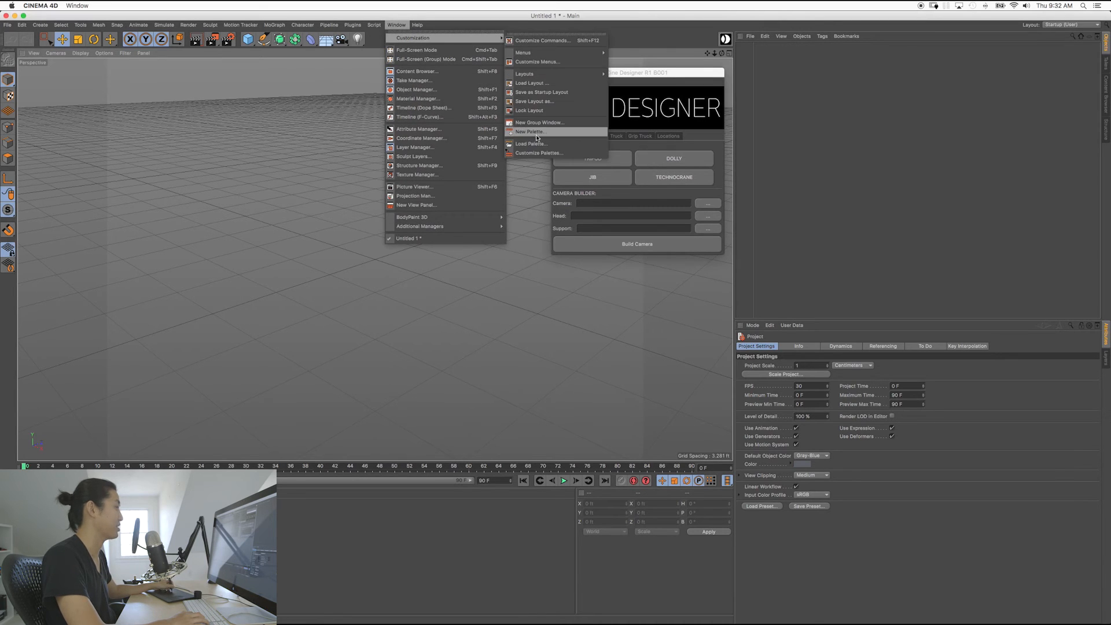
- Locate the CineDesigner command in Customize Commands with filter 'cin', then close the plugin window
{"action": "left_click", "coordinate": [543, 41]}
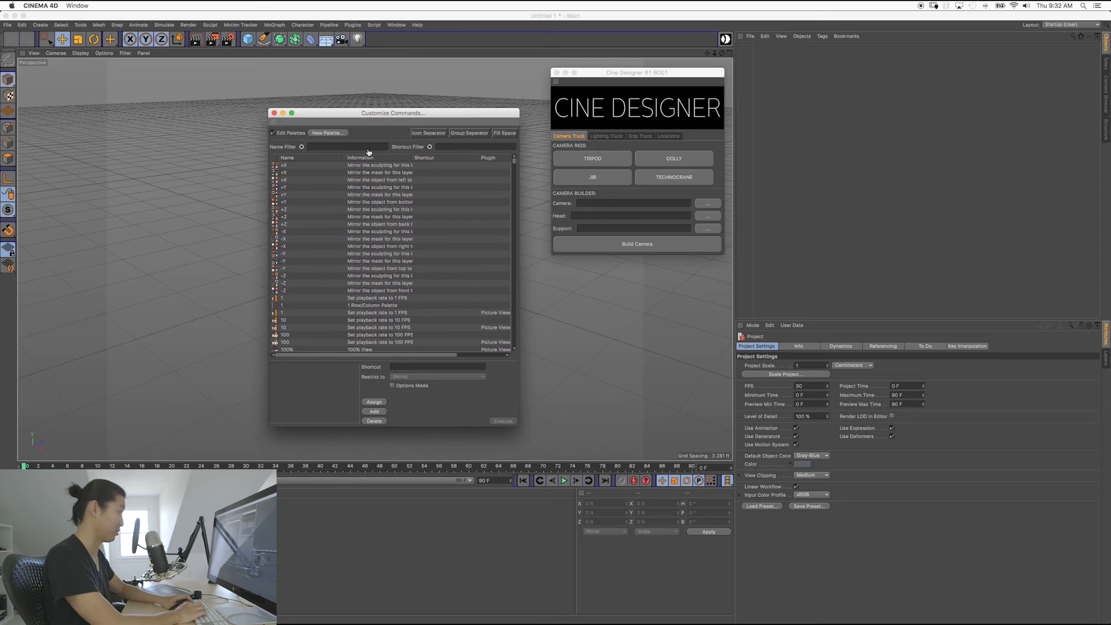
{"action": "type", "text": "cine"}
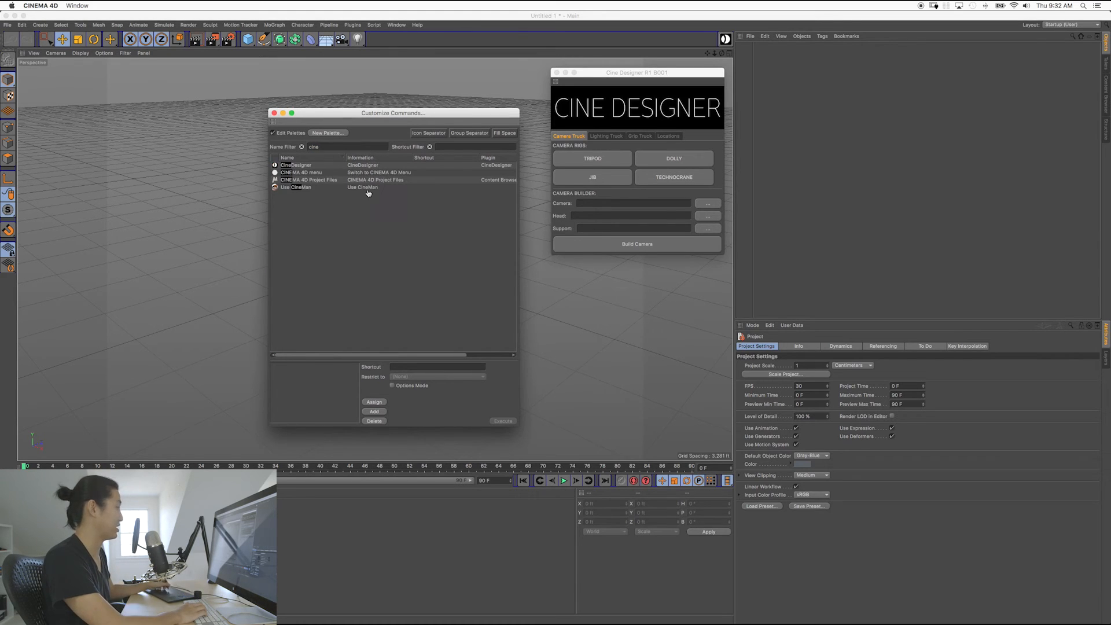
{"action": "left_click", "coordinate": [296, 165]}
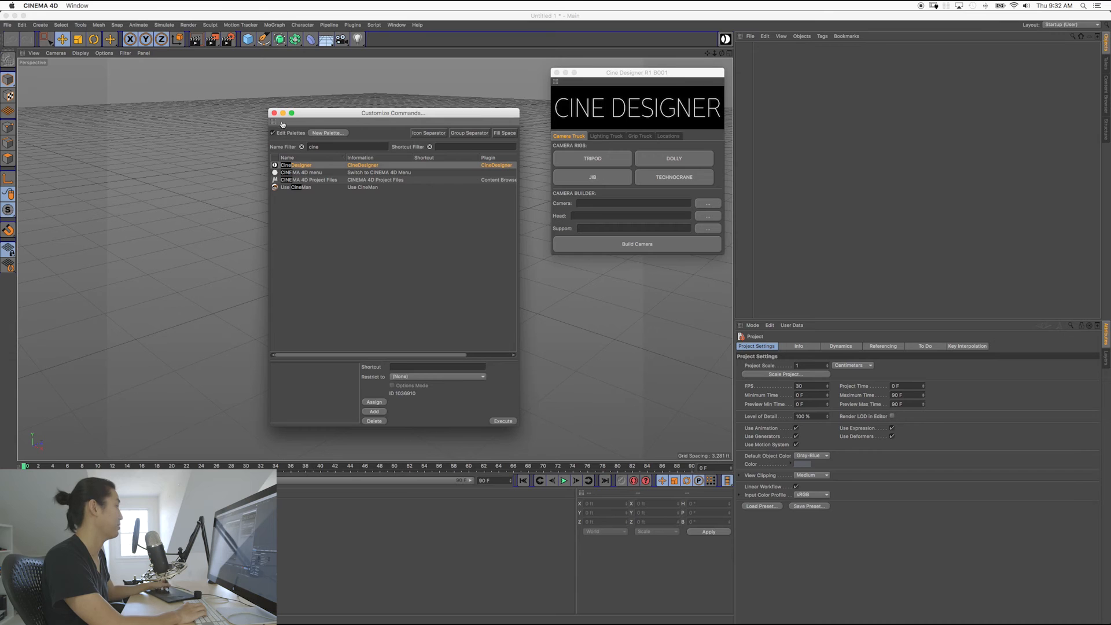
{"action": "left_click", "coordinate": [275, 113]}
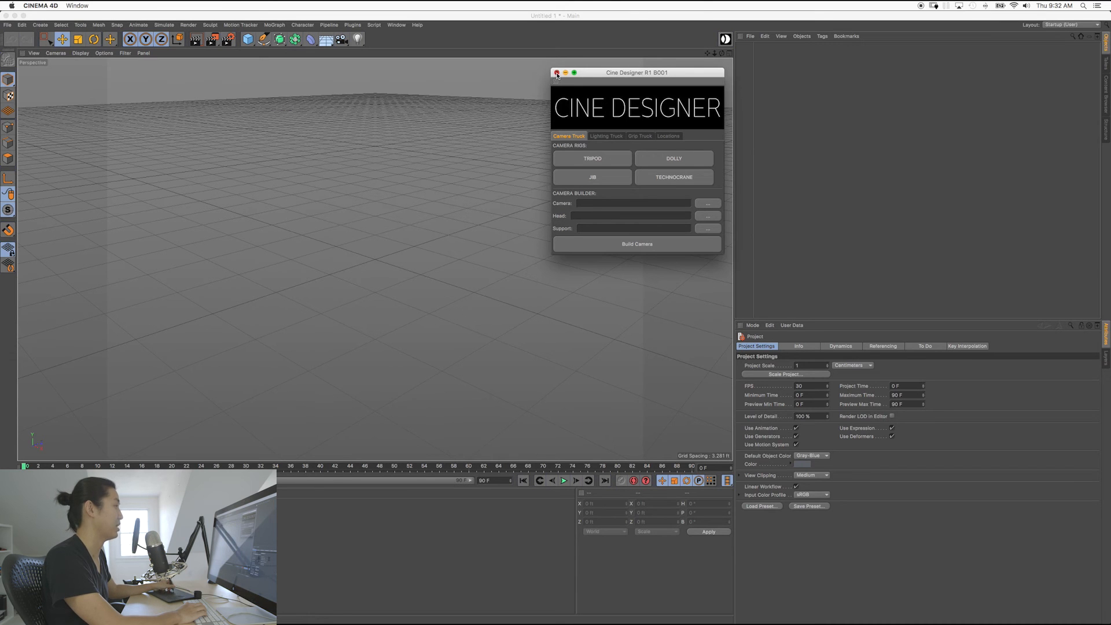
{"action": "left_click", "coordinate": [396, 25]}
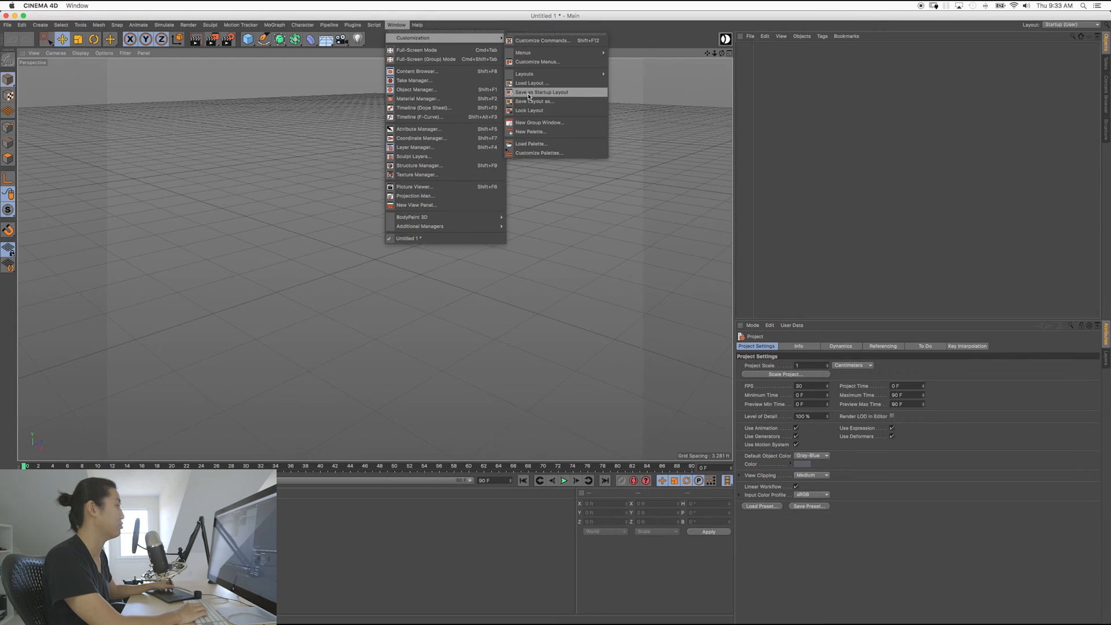
{"action": "mouse_move", "coordinate": [574, 95]}
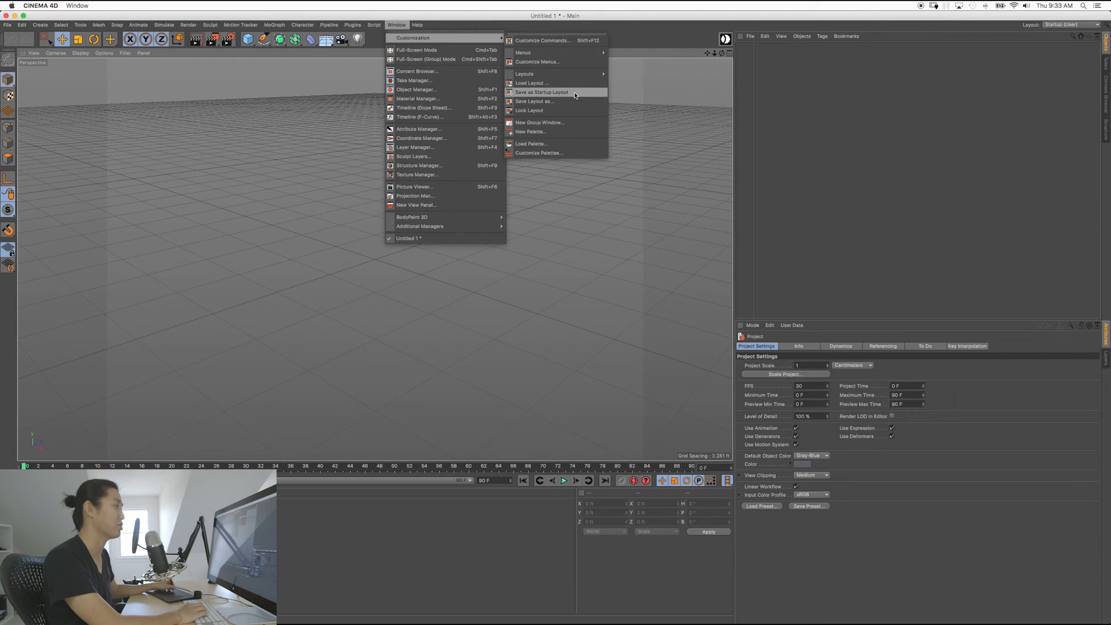
- Save the layout as Startup Layout and switch to the Startup (User) layout
{"action": "left_click", "coordinate": [540, 92]}
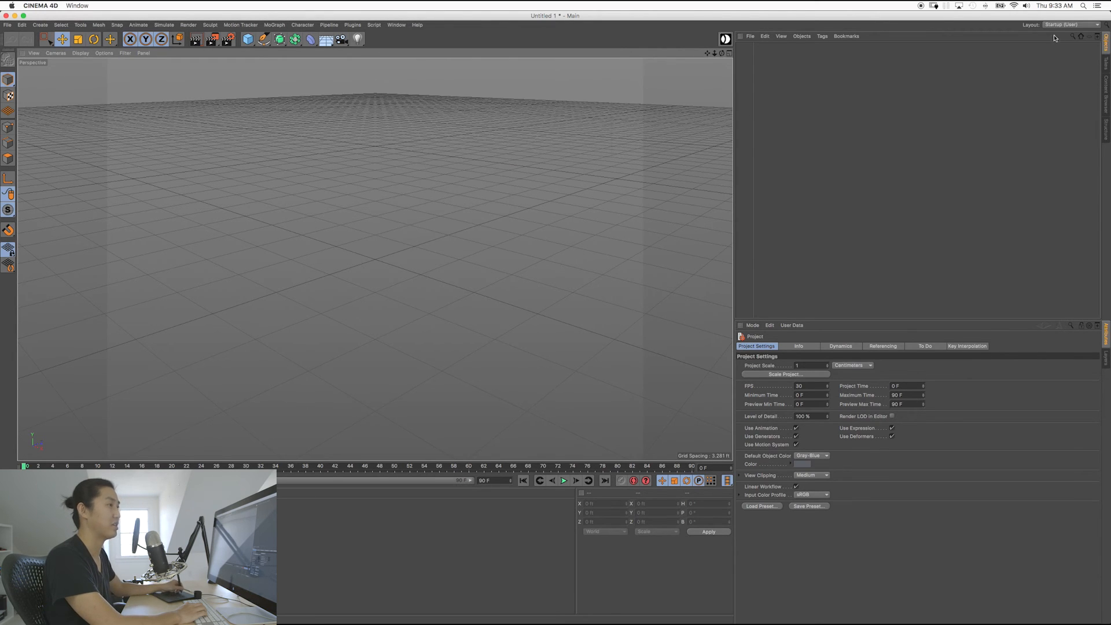
{"action": "left_click", "coordinate": [1072, 24]}
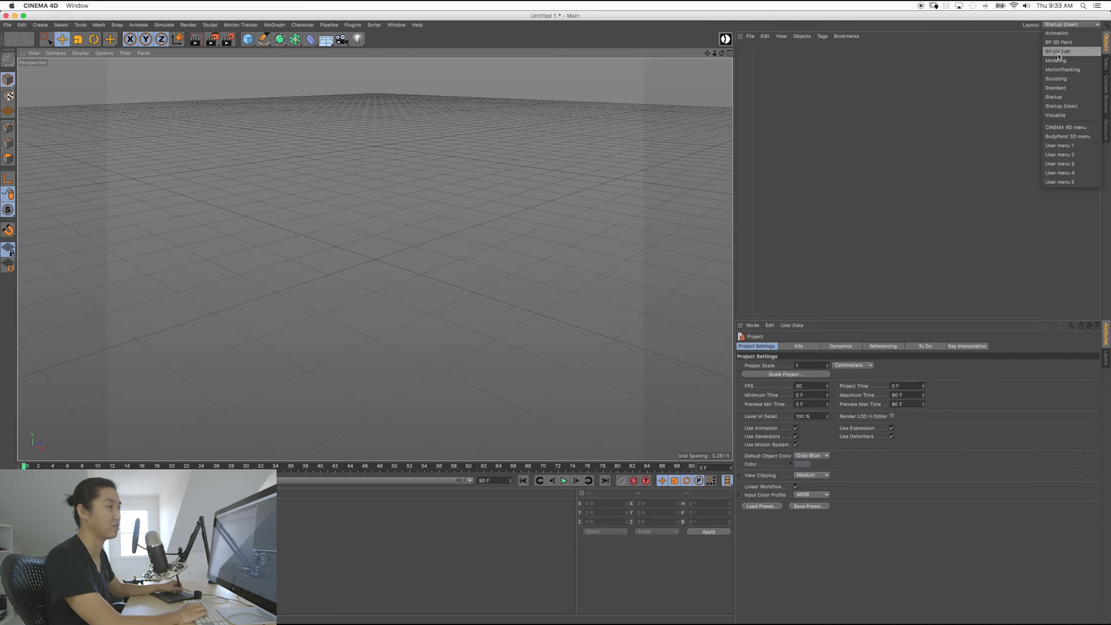
{"action": "mouse_move", "coordinate": [1061, 115]}
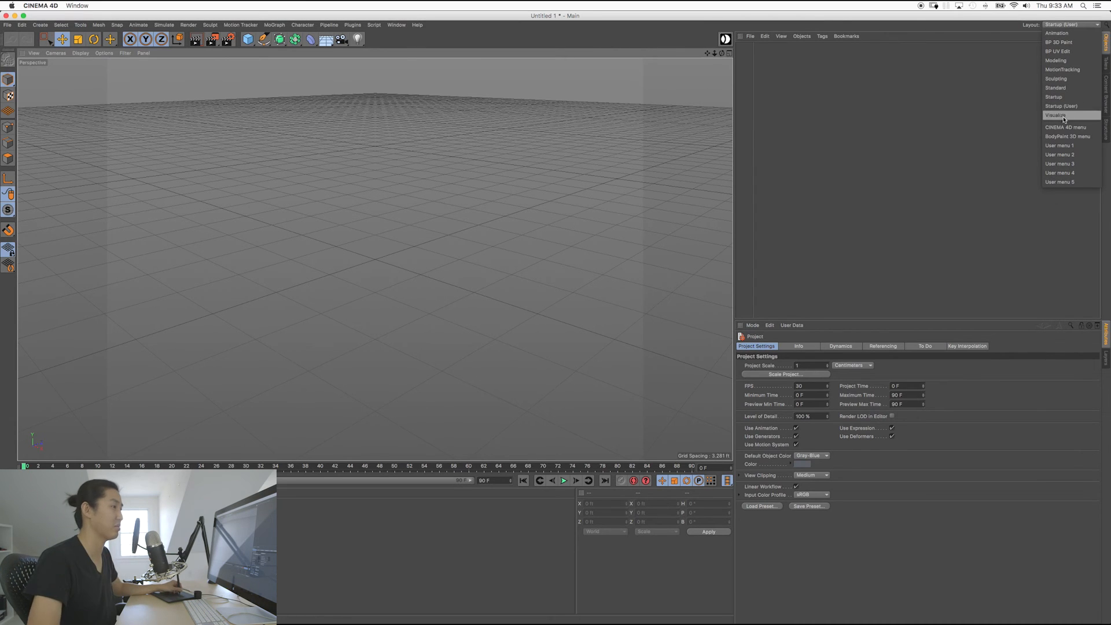
{"action": "mouse_move", "coordinate": [1064, 105]}
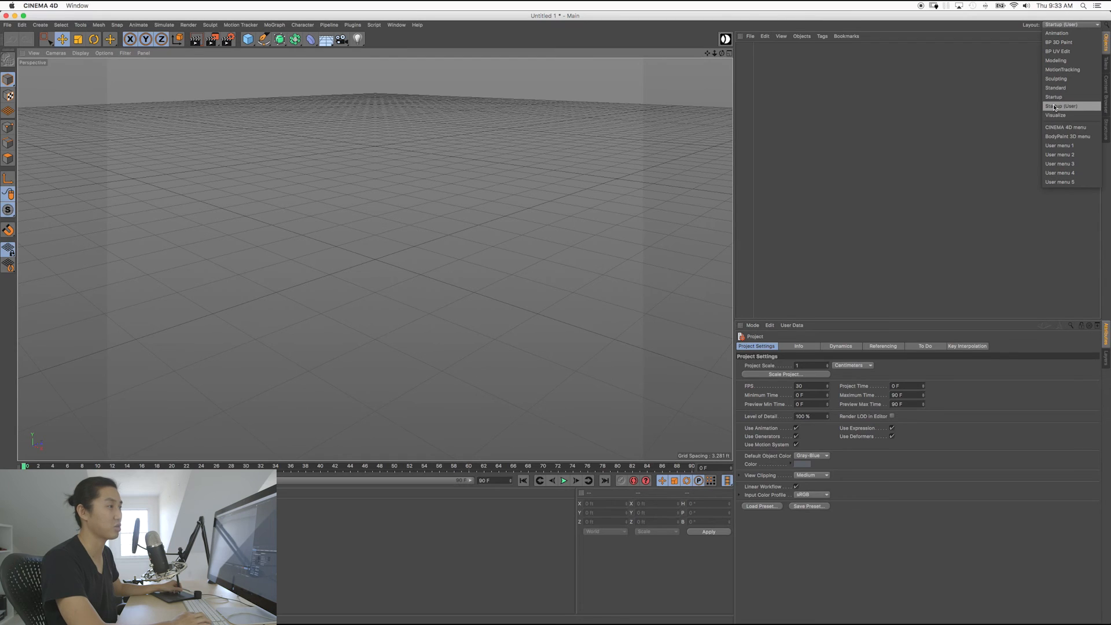
{"action": "left_click", "coordinate": [1063, 105]}
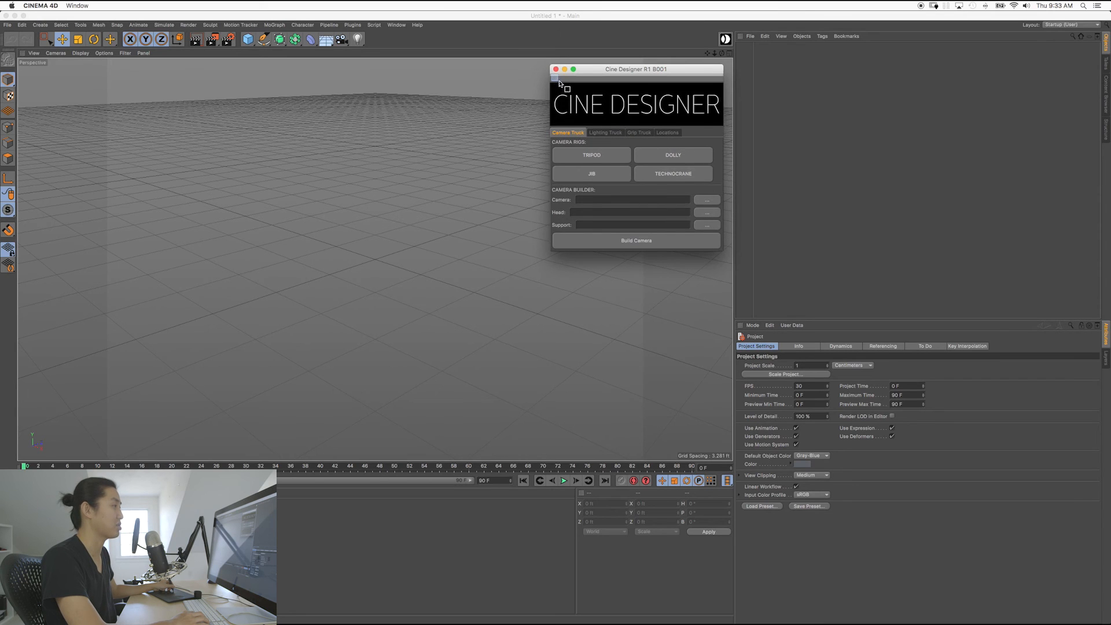
- Dock CineDesigner beside the viewport and browse its Grip, Lighting and Camera Truck tabs
{"action": "left_click", "coordinate": [555, 68]}
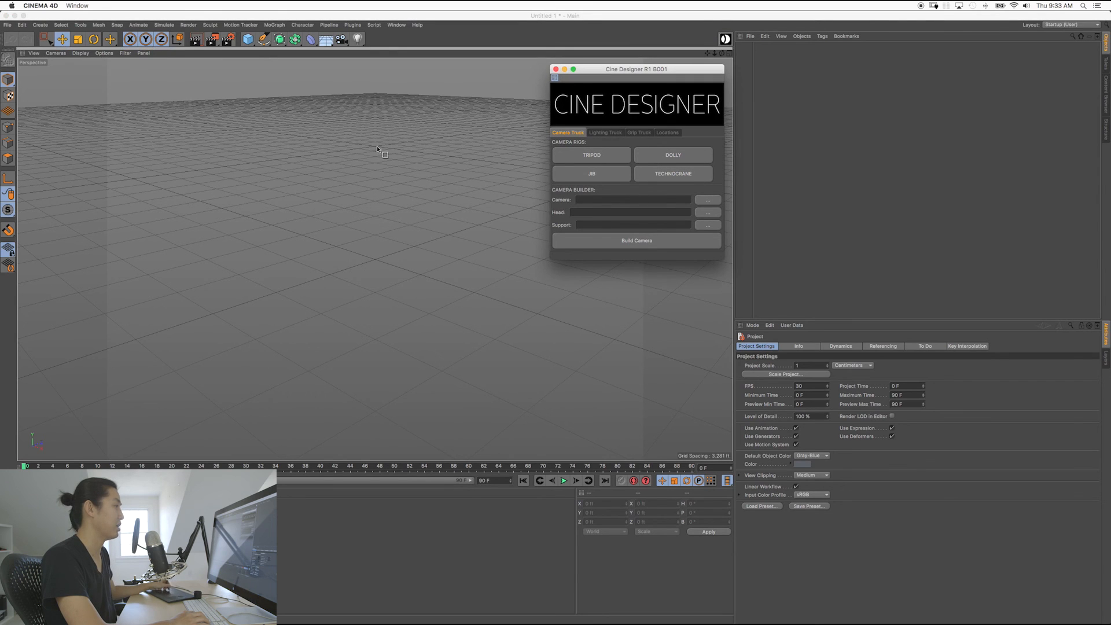
{"action": "mouse_move", "coordinate": [728, 170]}
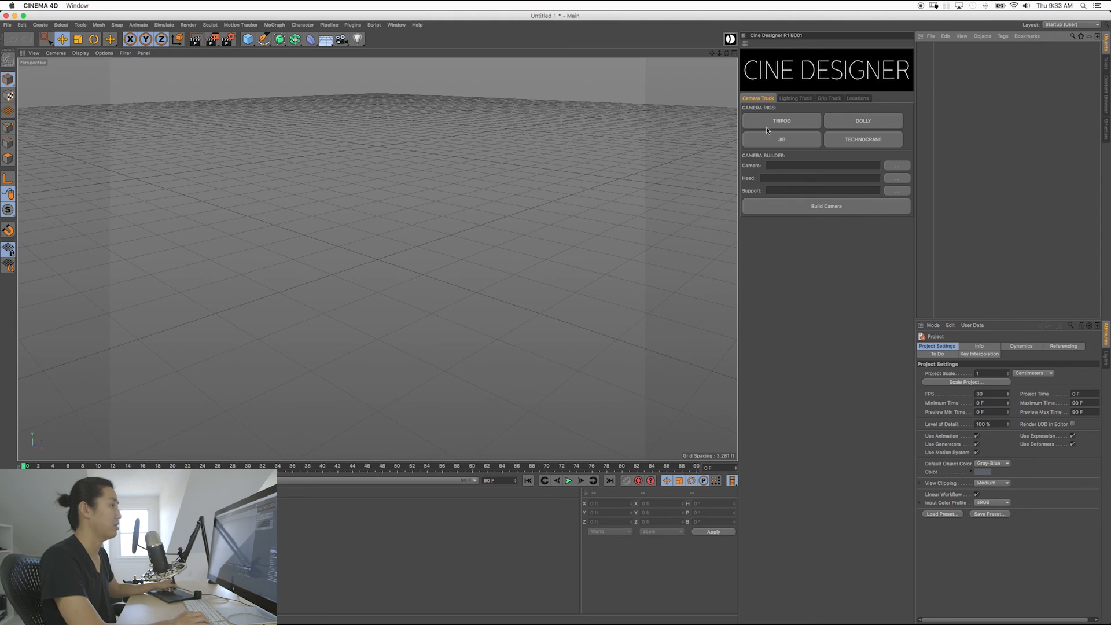
{"action": "left_click", "coordinate": [829, 97]}
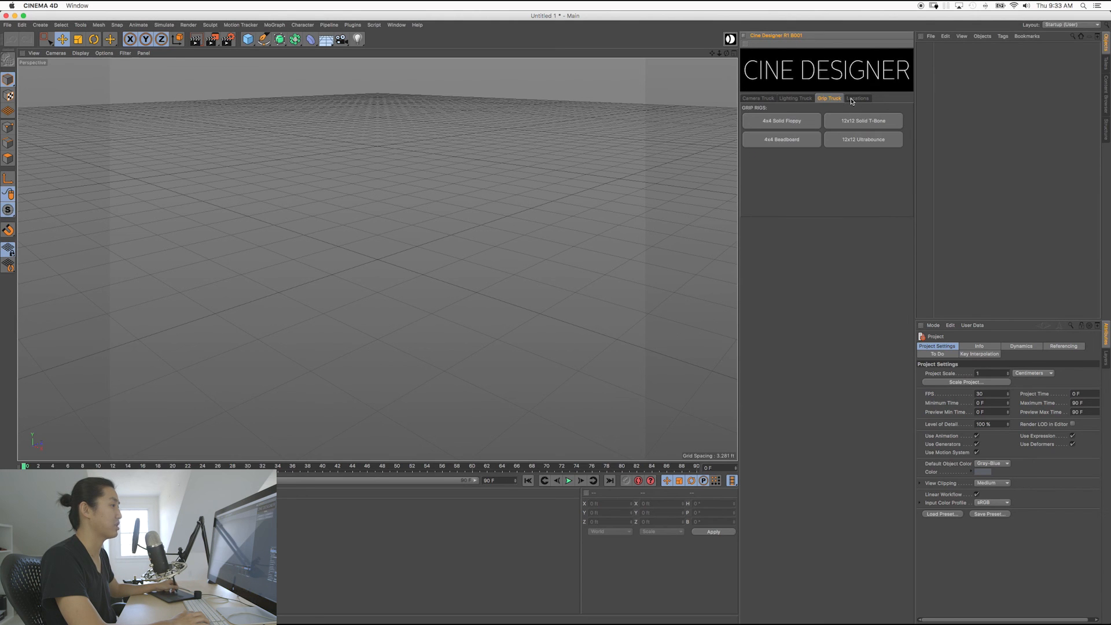
{"action": "left_click", "coordinate": [796, 98]}
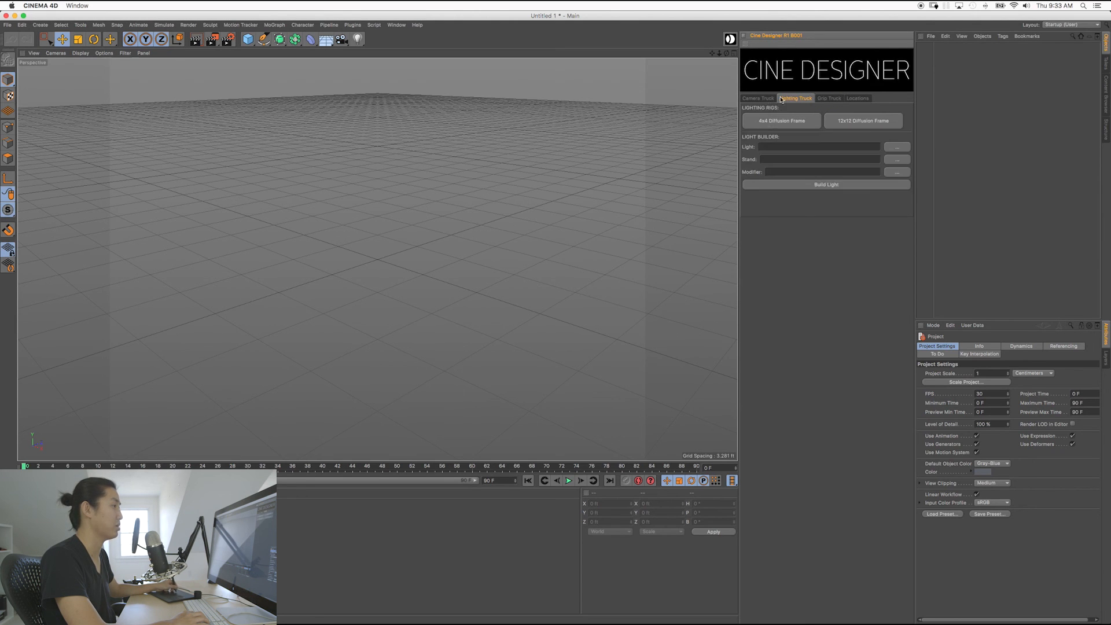
{"action": "left_click", "coordinate": [758, 97]}
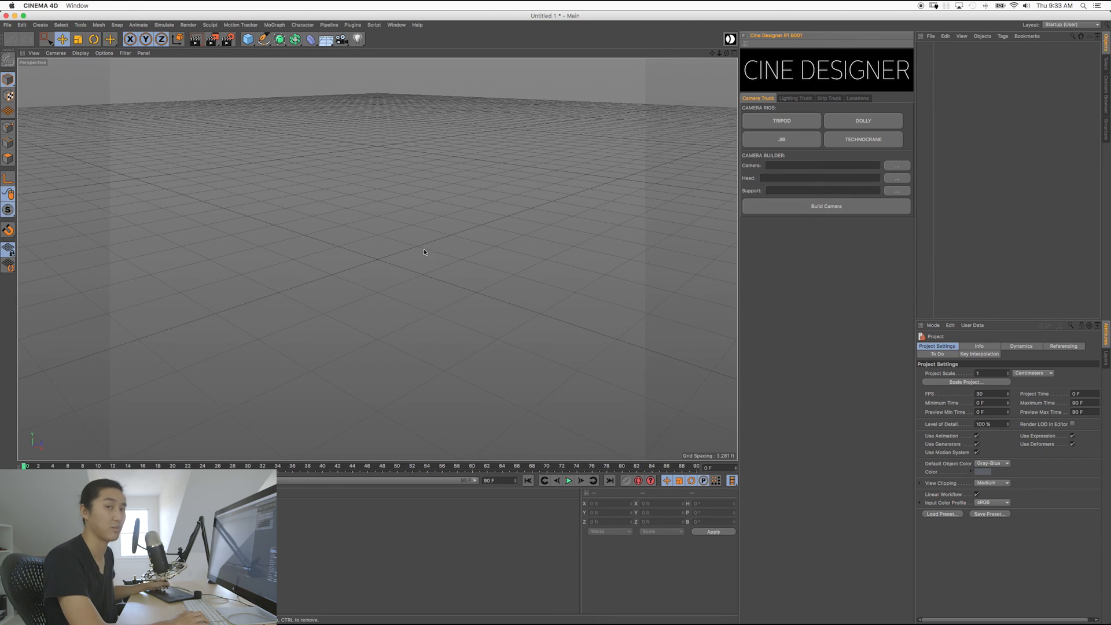